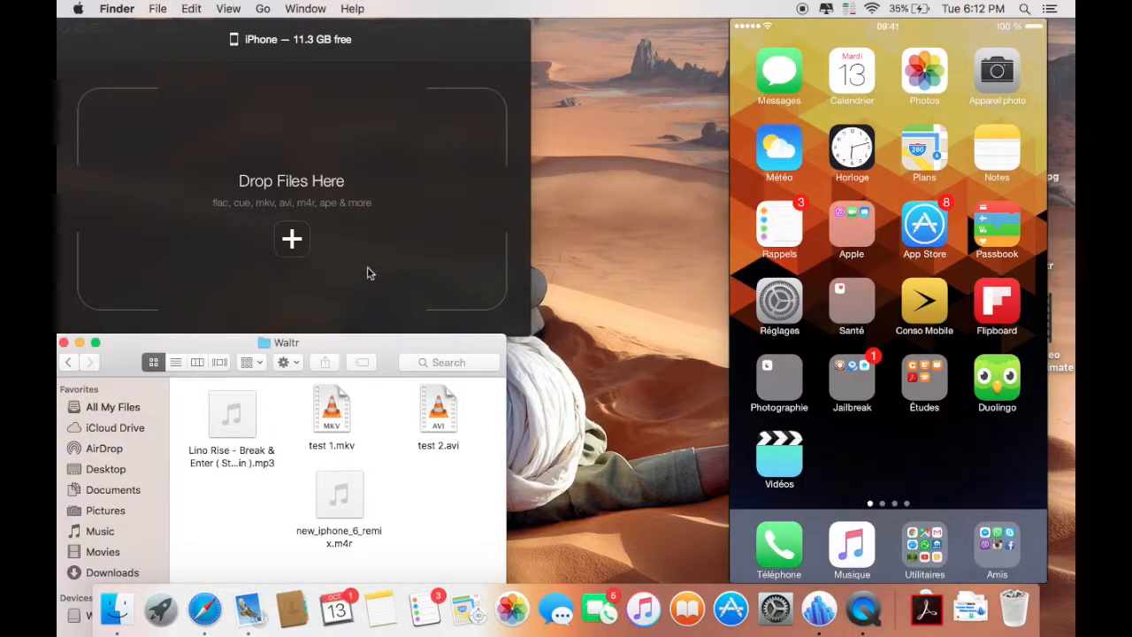
Step: Reach the iPhone's Sons settings and select new_iphone_6_remix.m4r in Finder
left_click(292, 177)
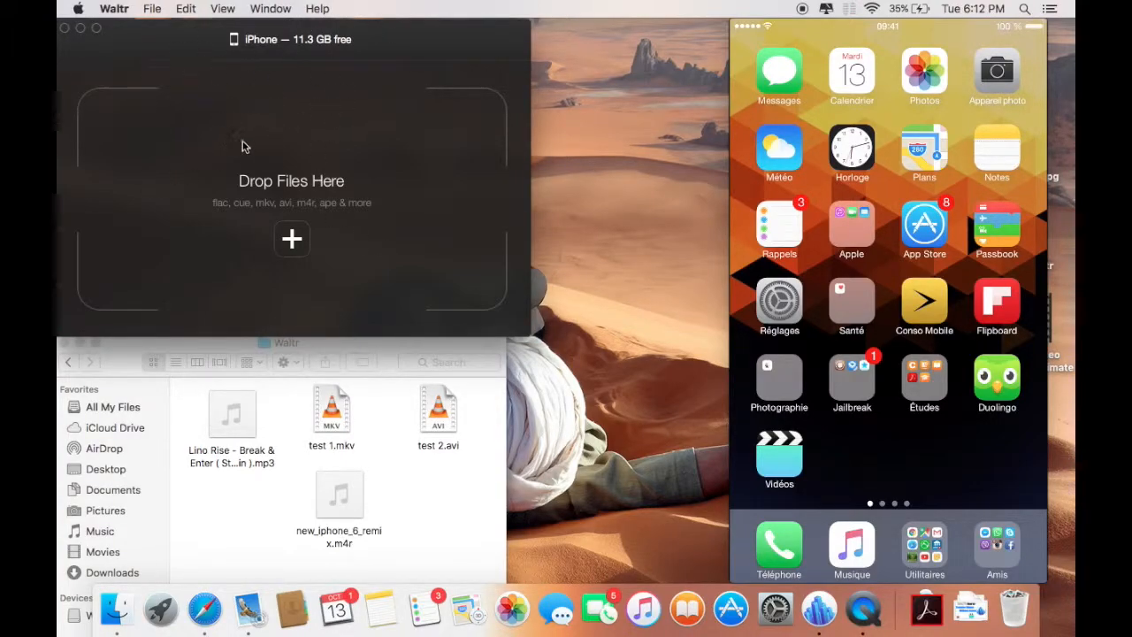
mouse_move(429, 212)
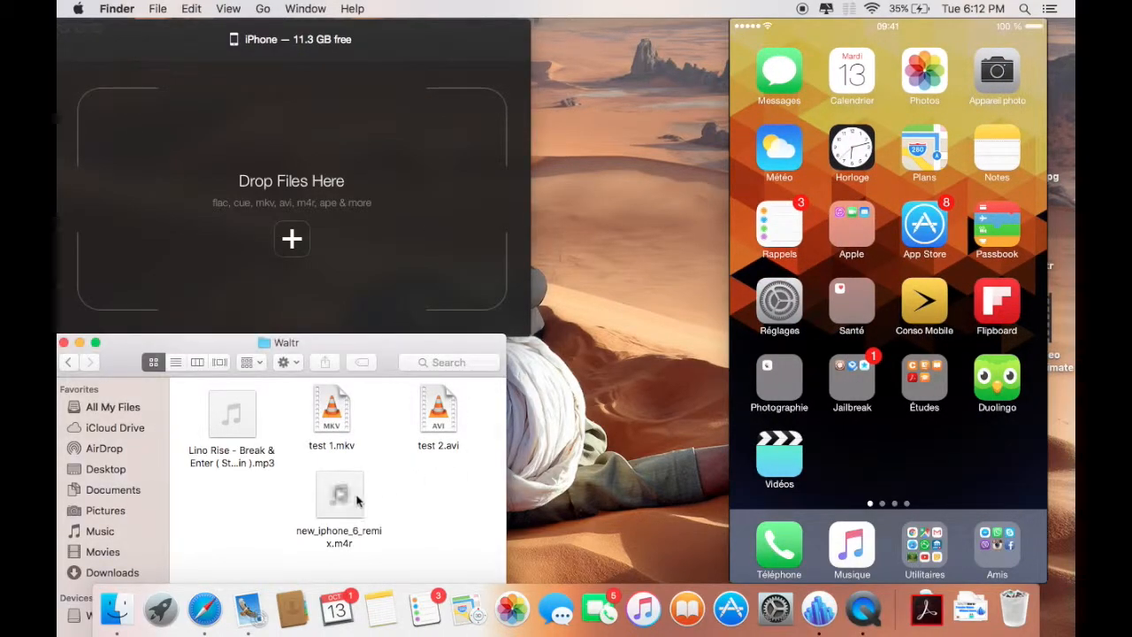
left_click(778, 301)
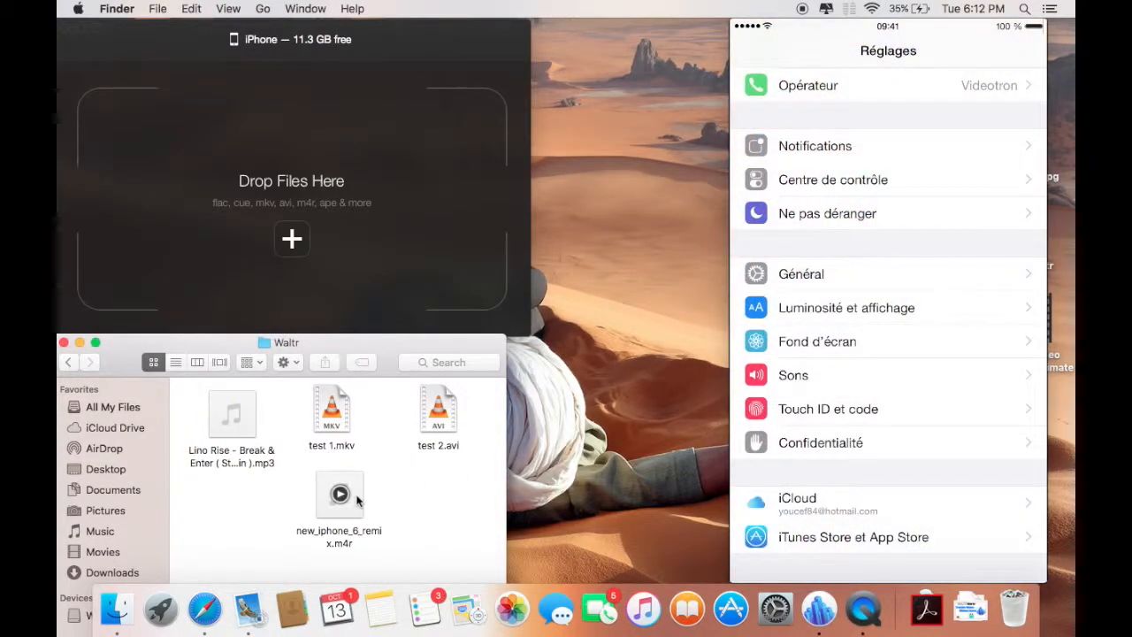
left_click(792, 375)
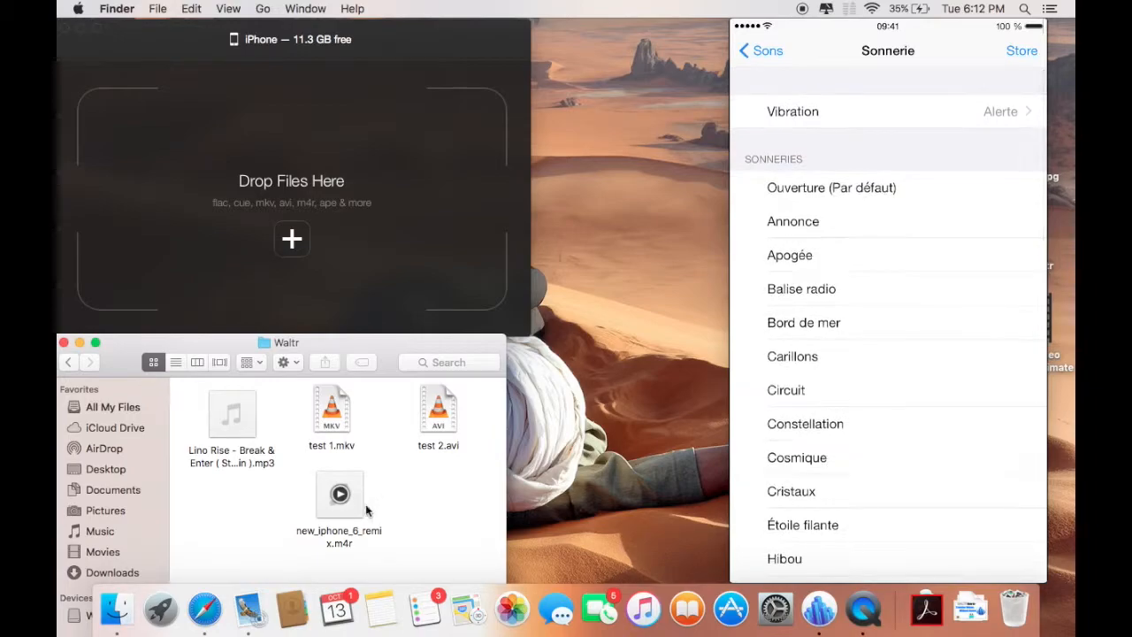
left_click(339, 493)
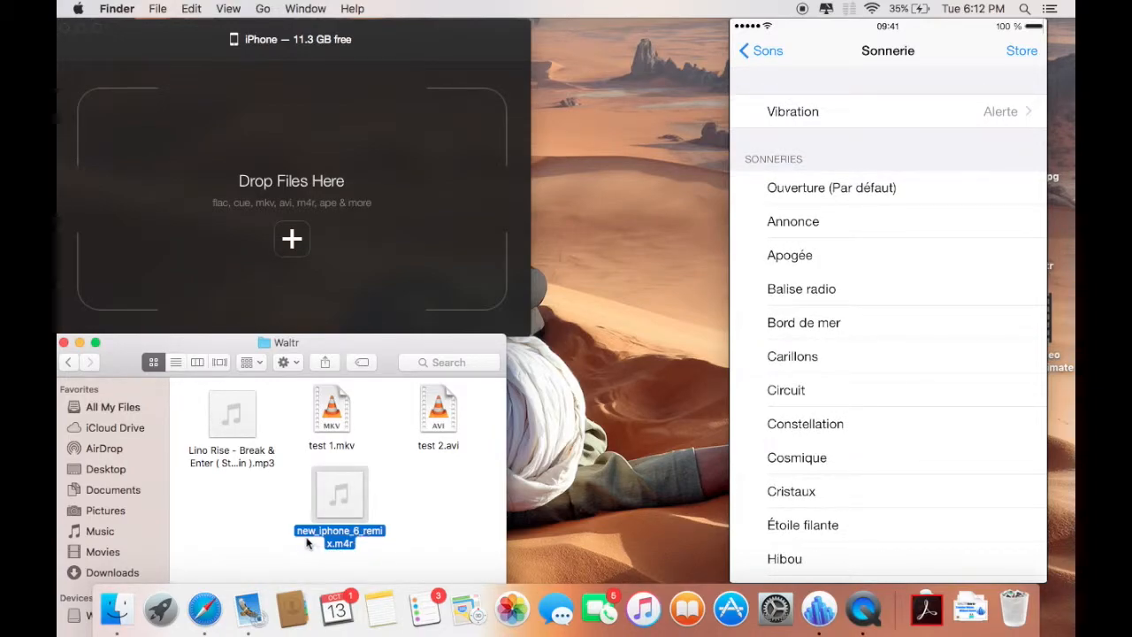
mouse_move(421, 506)
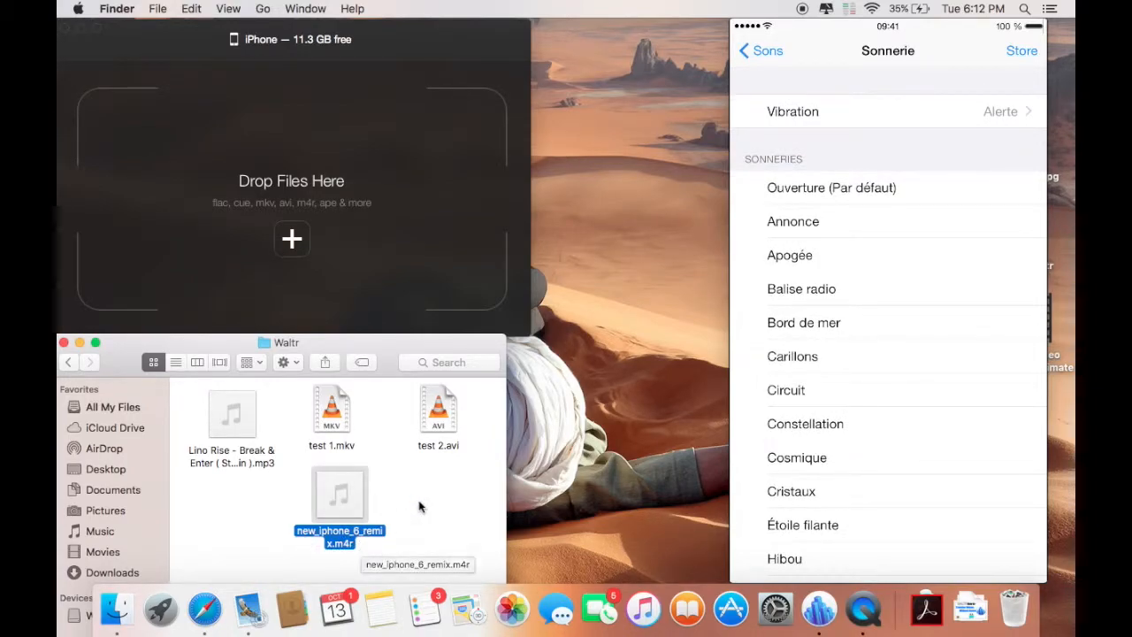
Step: Scroll through the Sonnerie list to confirm the remix ringtone is not yet present
scroll("down", 3)
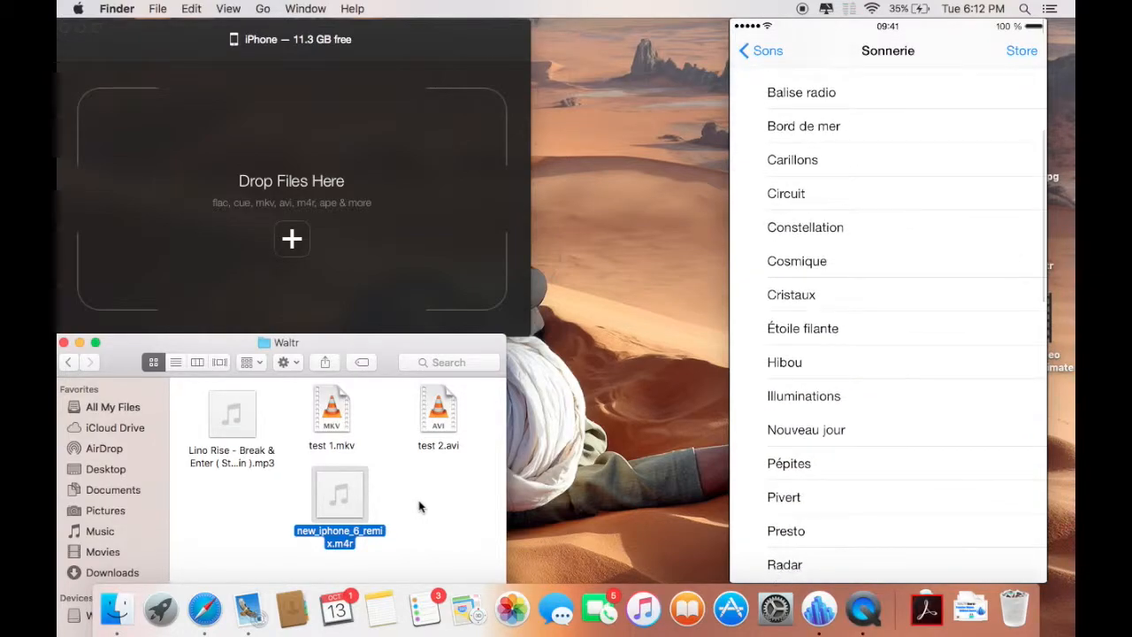
scroll("down", 3)
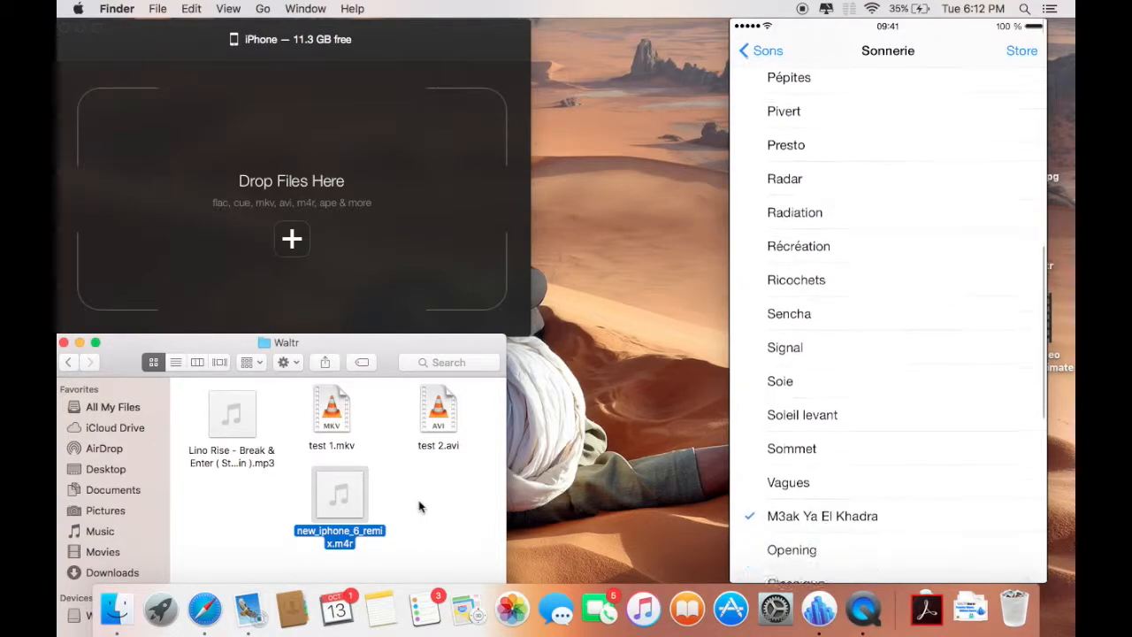
scroll("down", 3)
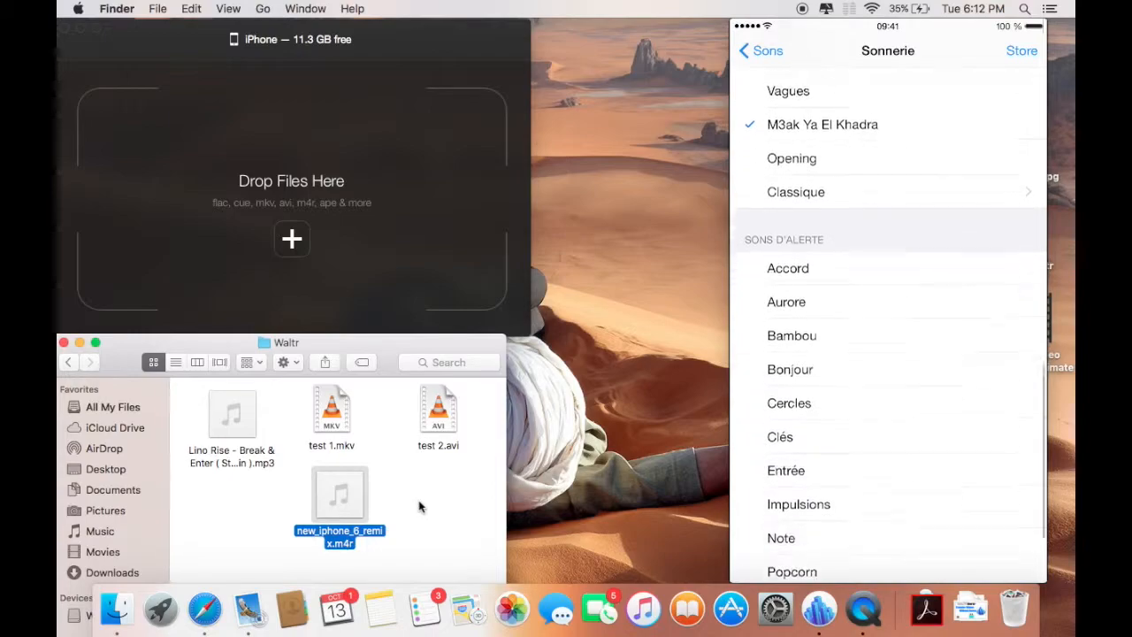
scroll("down", 3)
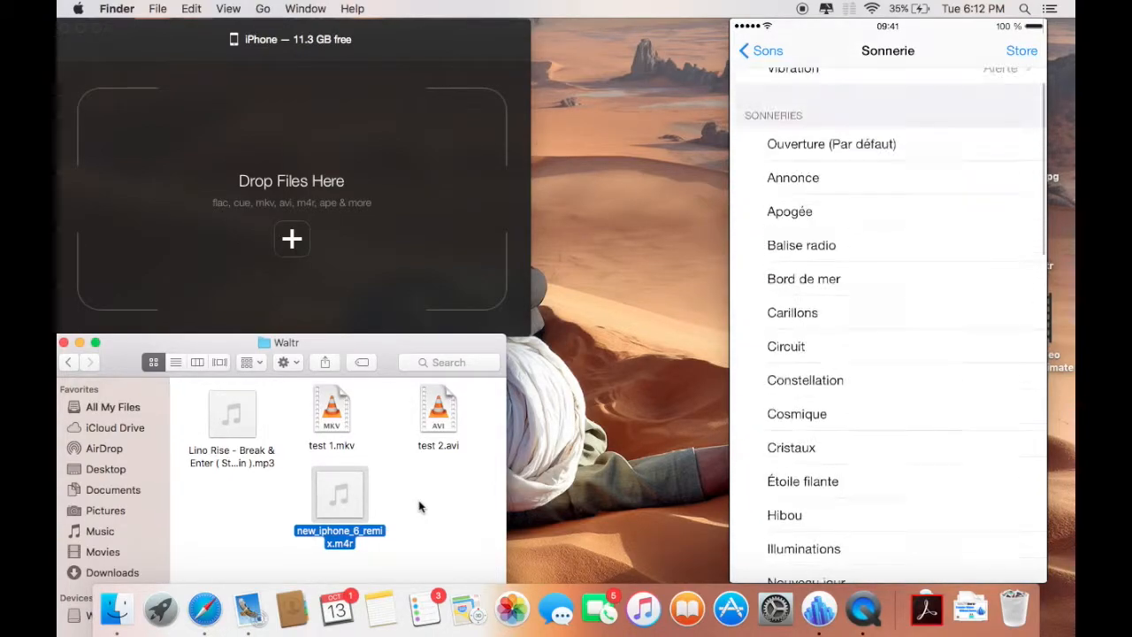
scroll("down", 3)
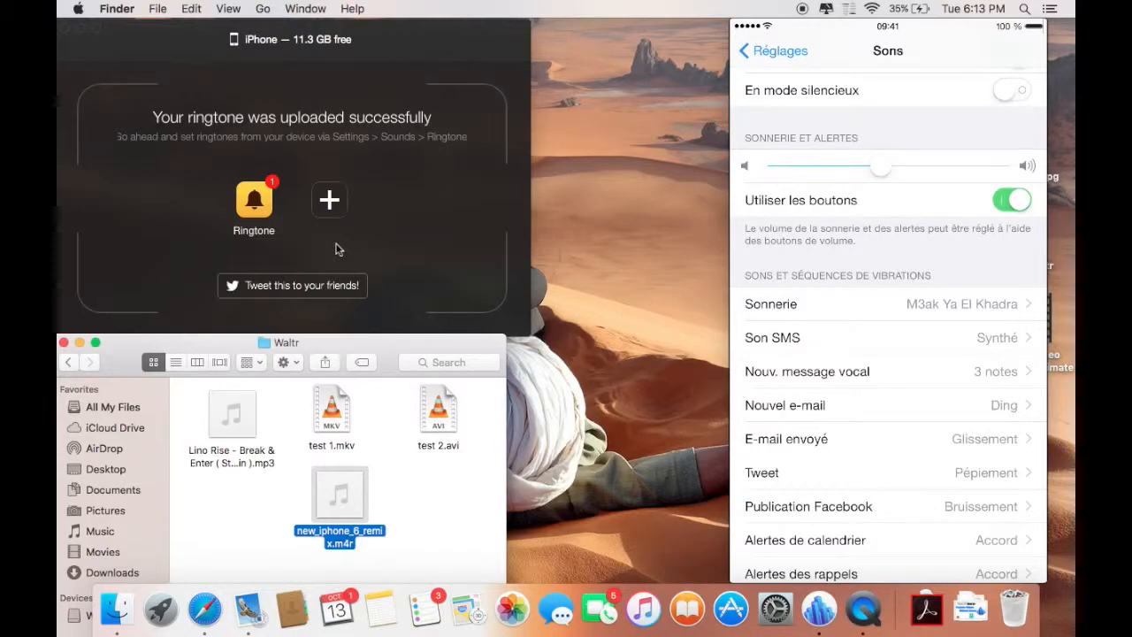
Step: Show the Sonnerie list with new_iphone_6_remix listed first among the ringtones
left_click(771, 304)
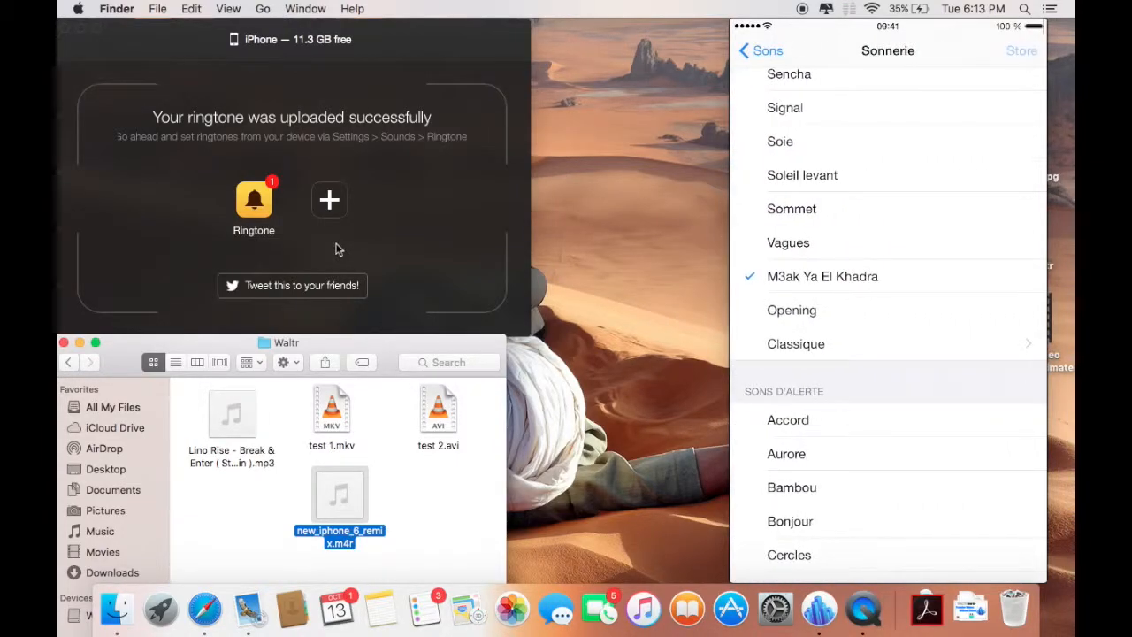
scroll("down", 3)
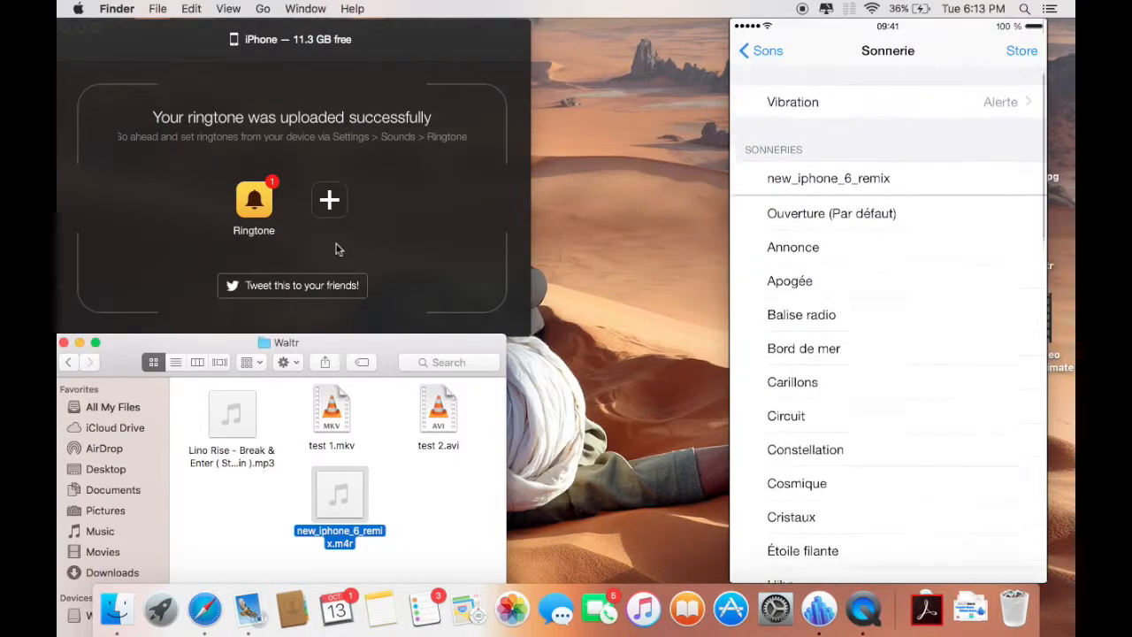
scroll("down", 3)
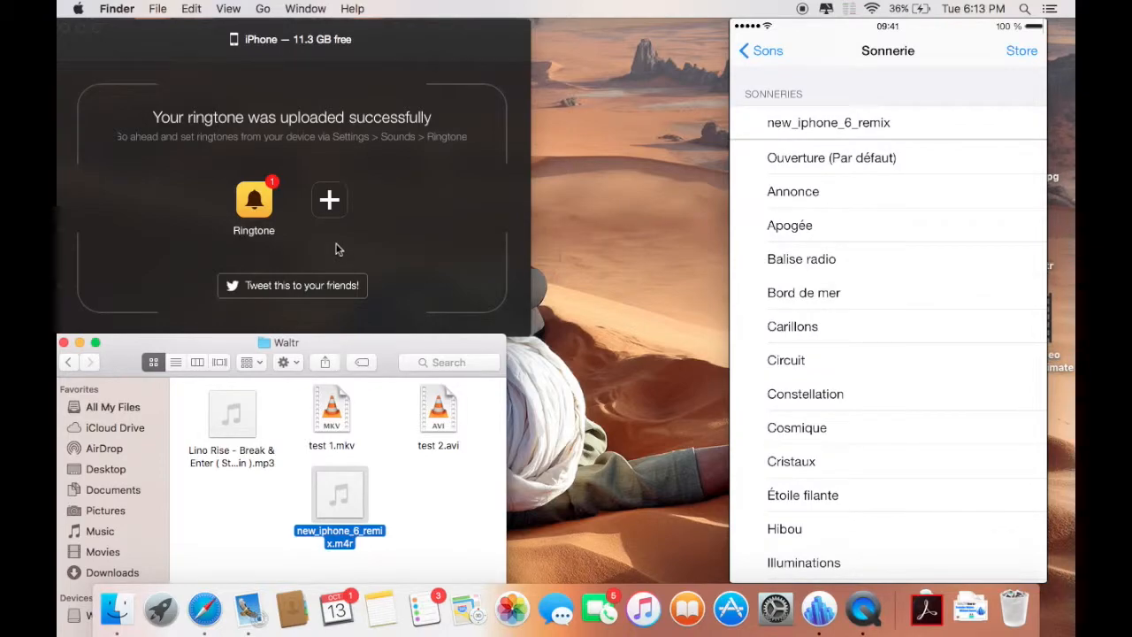